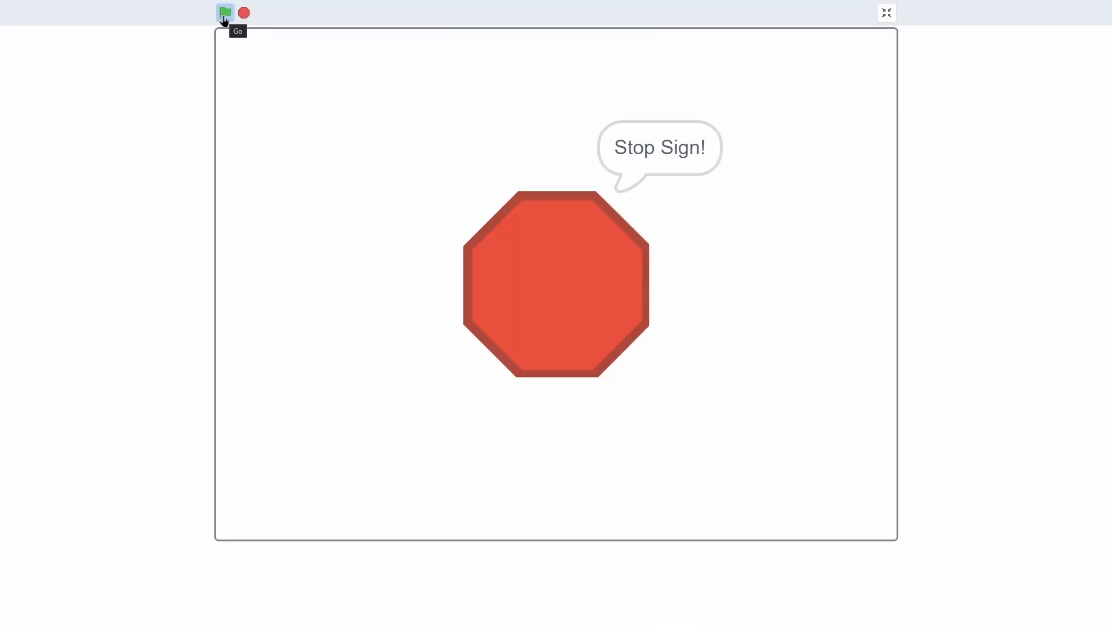
- Run the demo to show Green Flag, stop it for Stop Sign, then show Jumpy Chicken
left_click(225, 12)
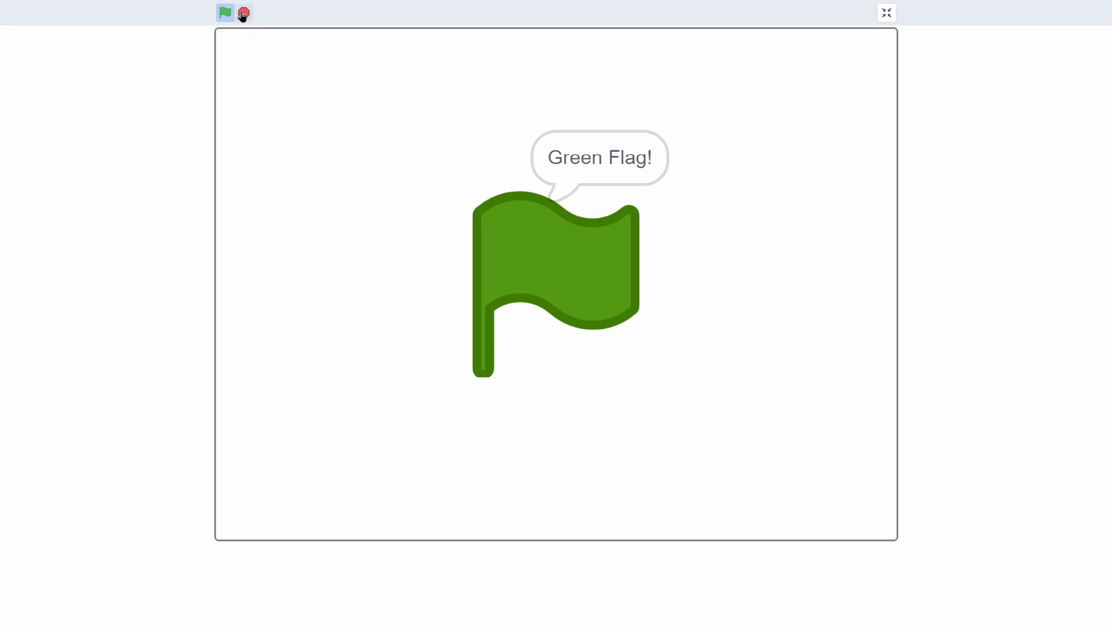
left_click(885, 12)
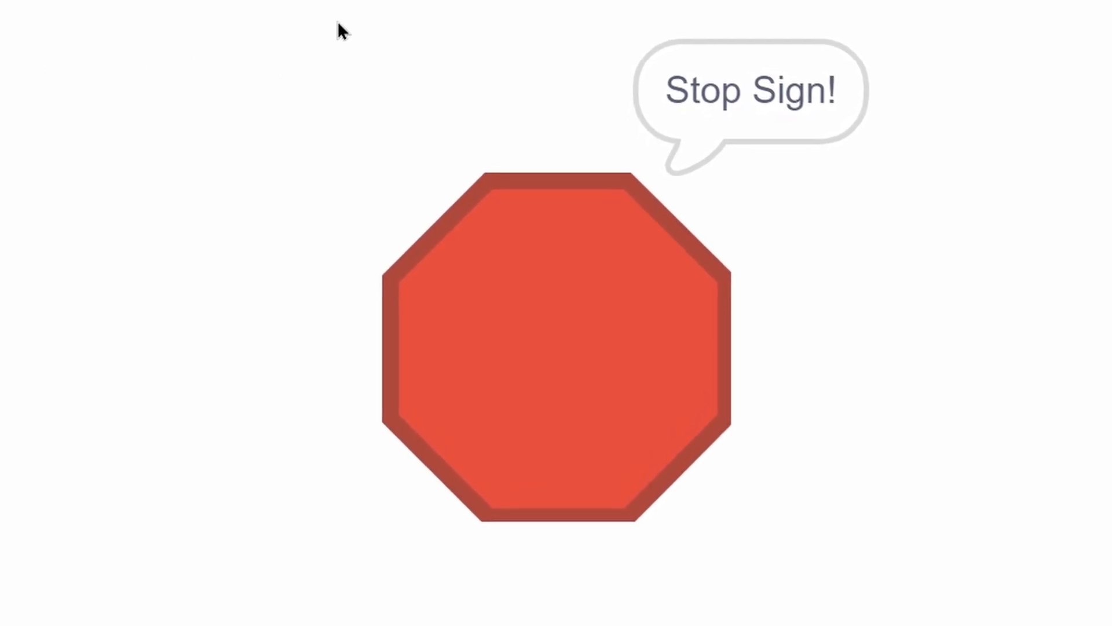
left_click(220, 13)
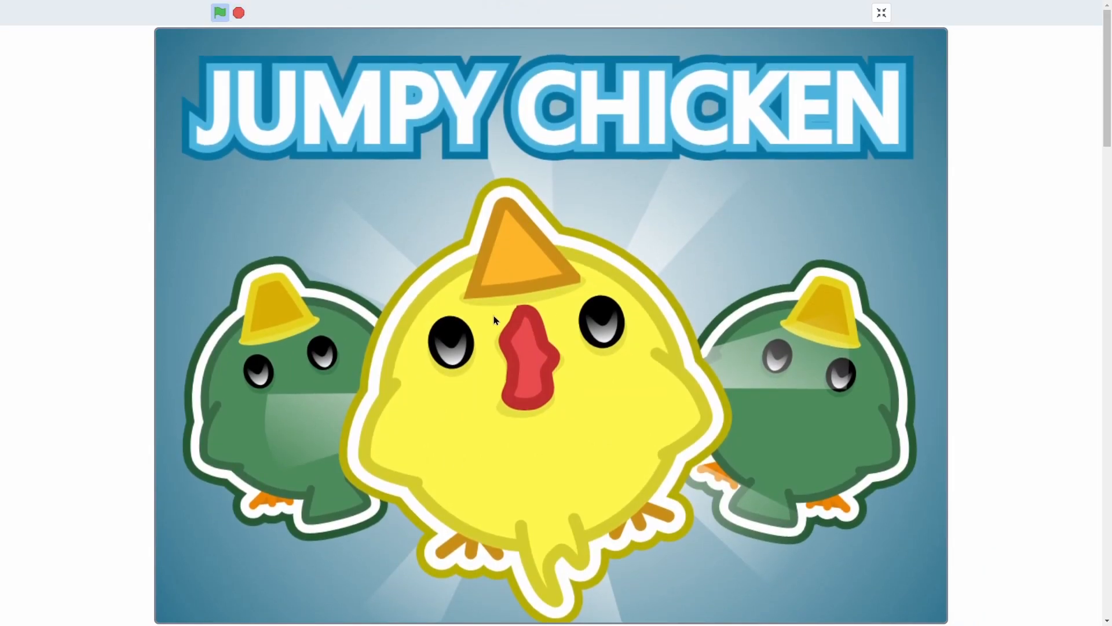
left_click(221, 13)
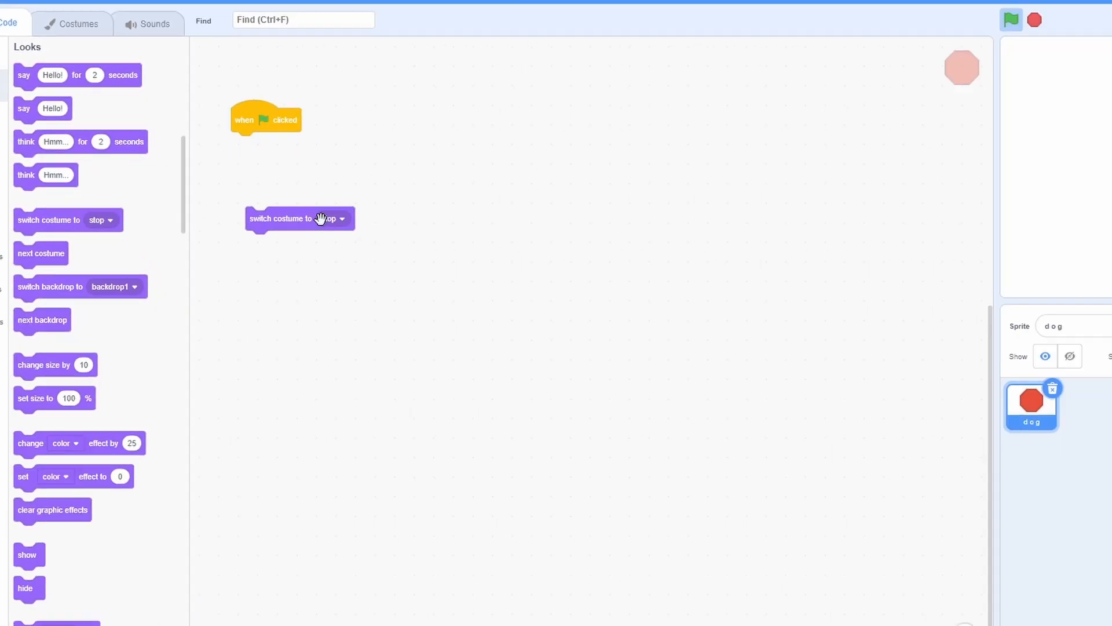
- Set the flag script's switch costume block to the flag costume and run it
left_click(340, 218)
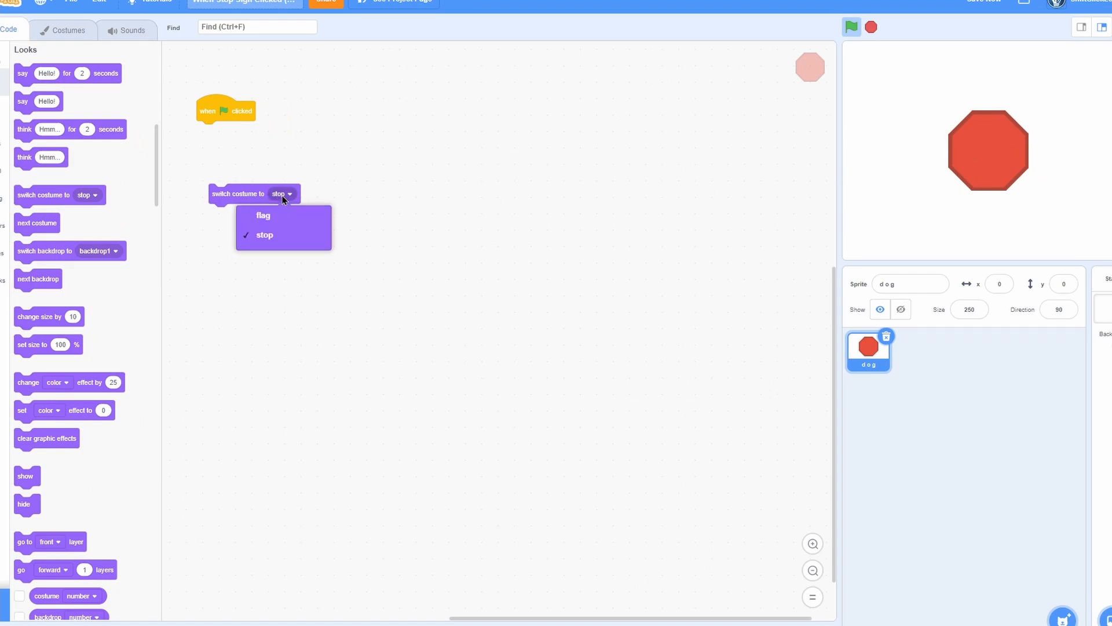
left_click(263, 215)
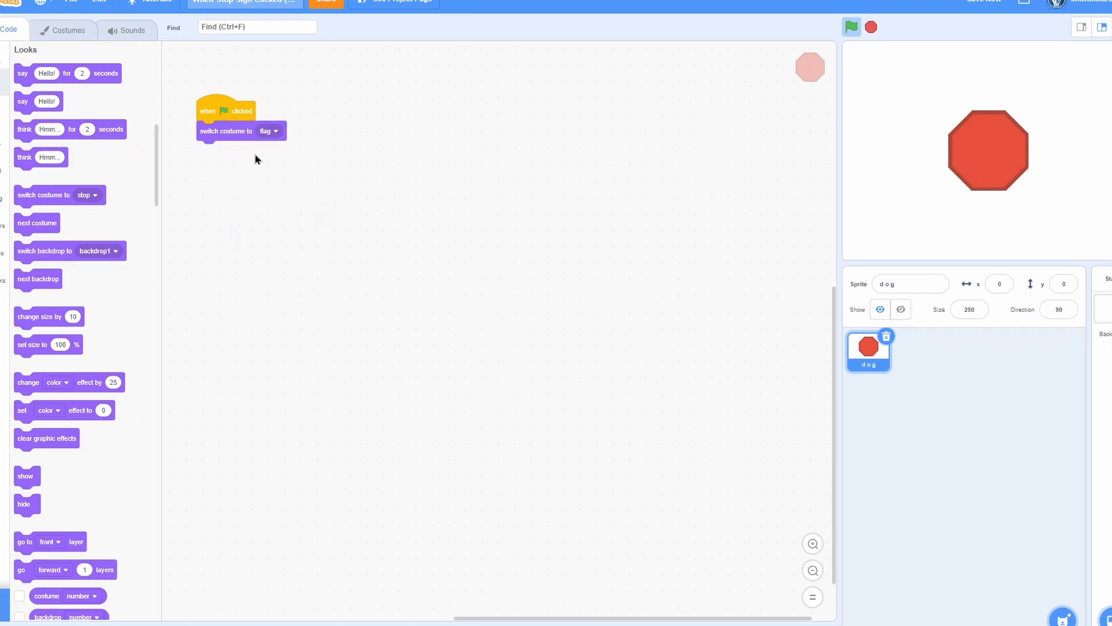
left_click(850, 27)
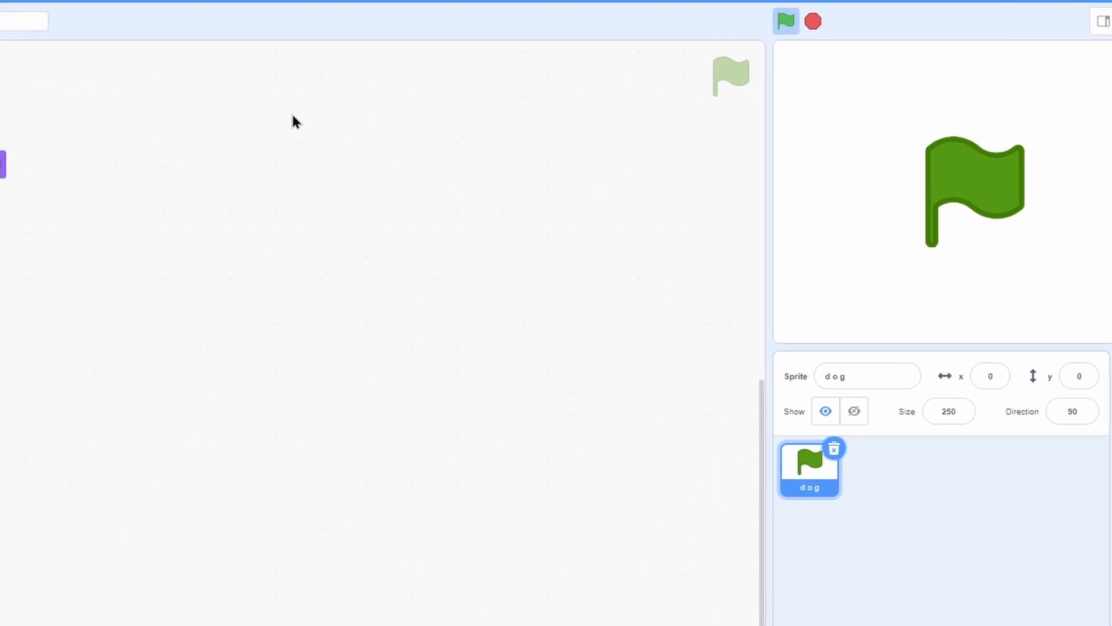
left_click(38, 25)
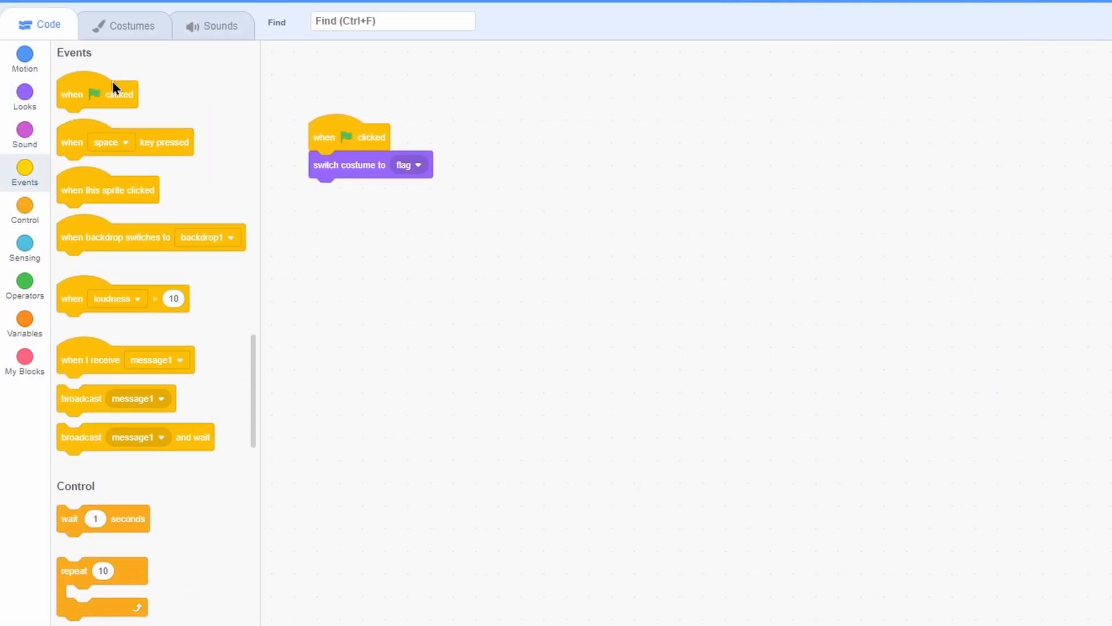
mouse_move(105, 98)
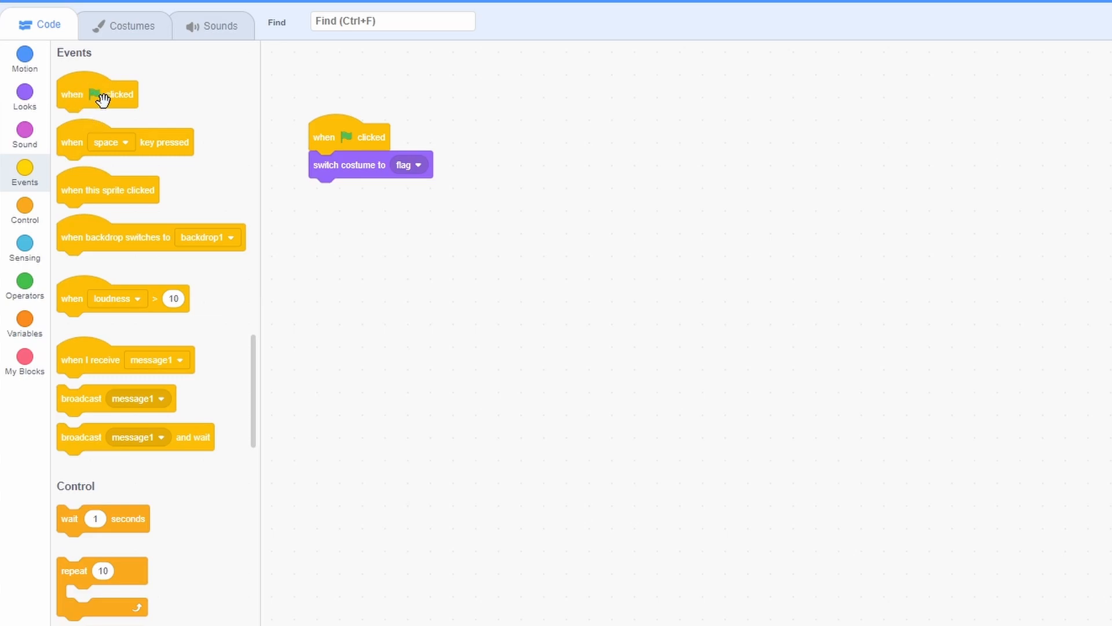
mouse_move(360, 204)
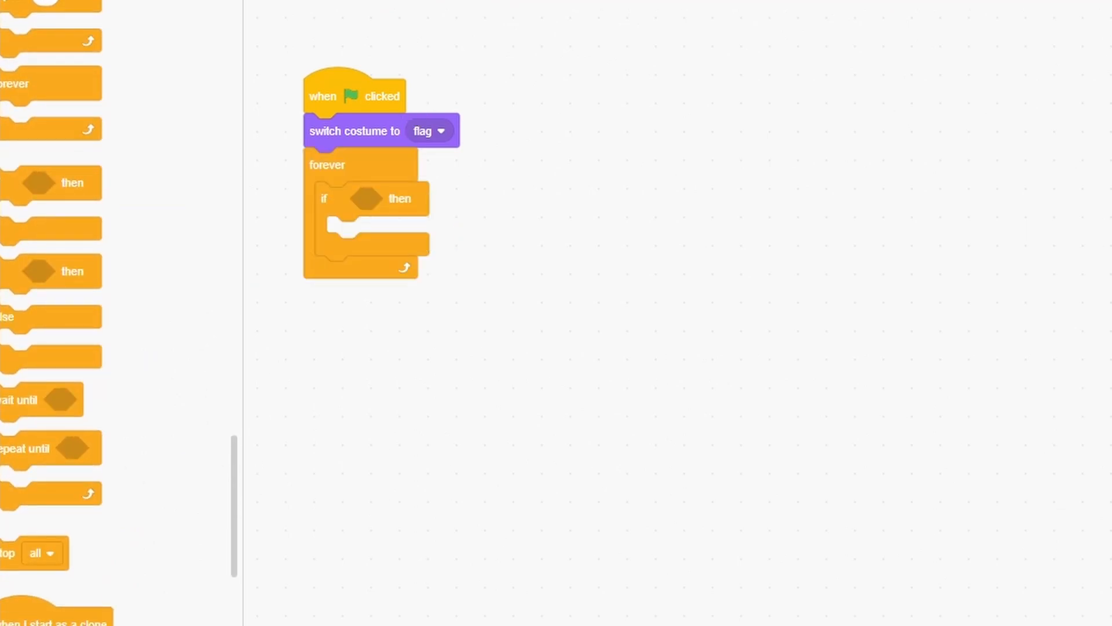
mouse_move(372, 155)
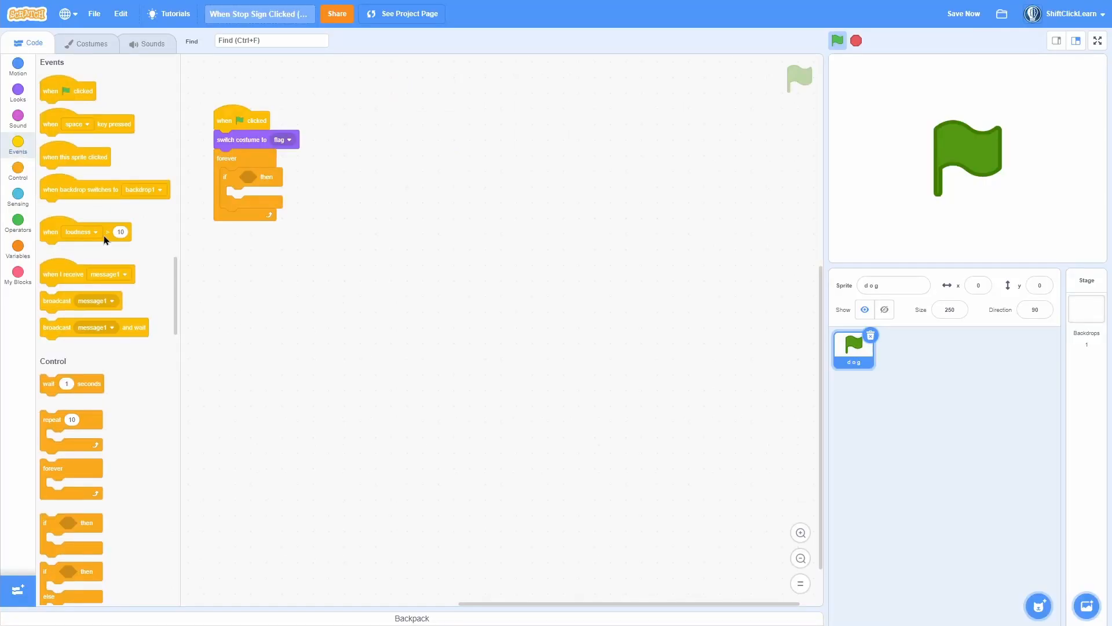
- Detach the costume block, set it to the stop costume, and test with the stop button
left_click_drag(85, 123, 496, 158)
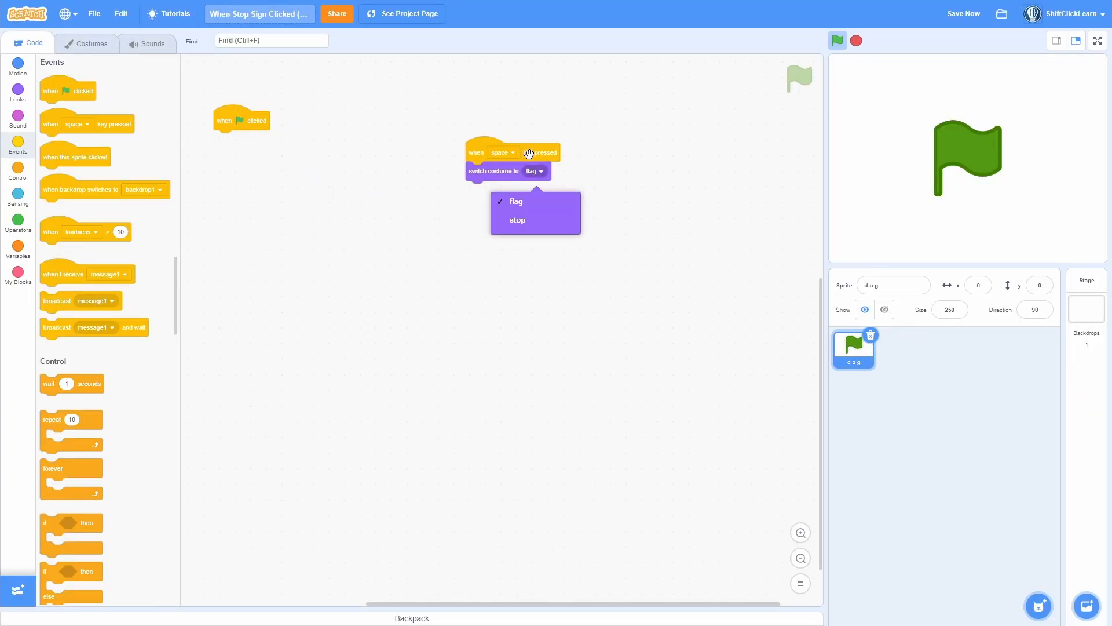
left_click(518, 219)
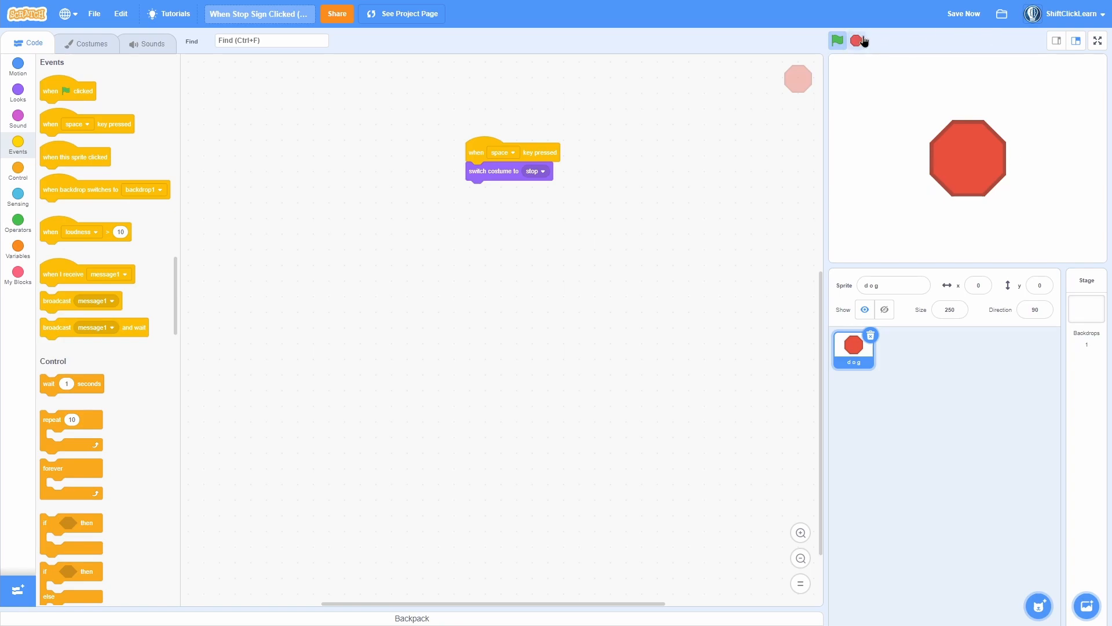
left_click(17, 198)
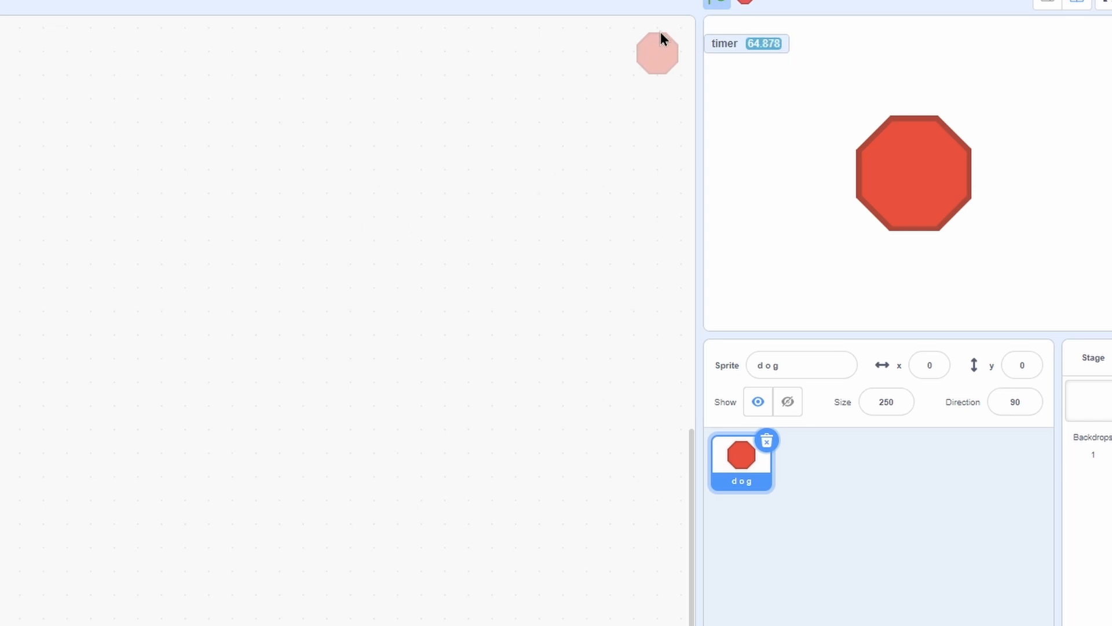
left_click(837, 41)
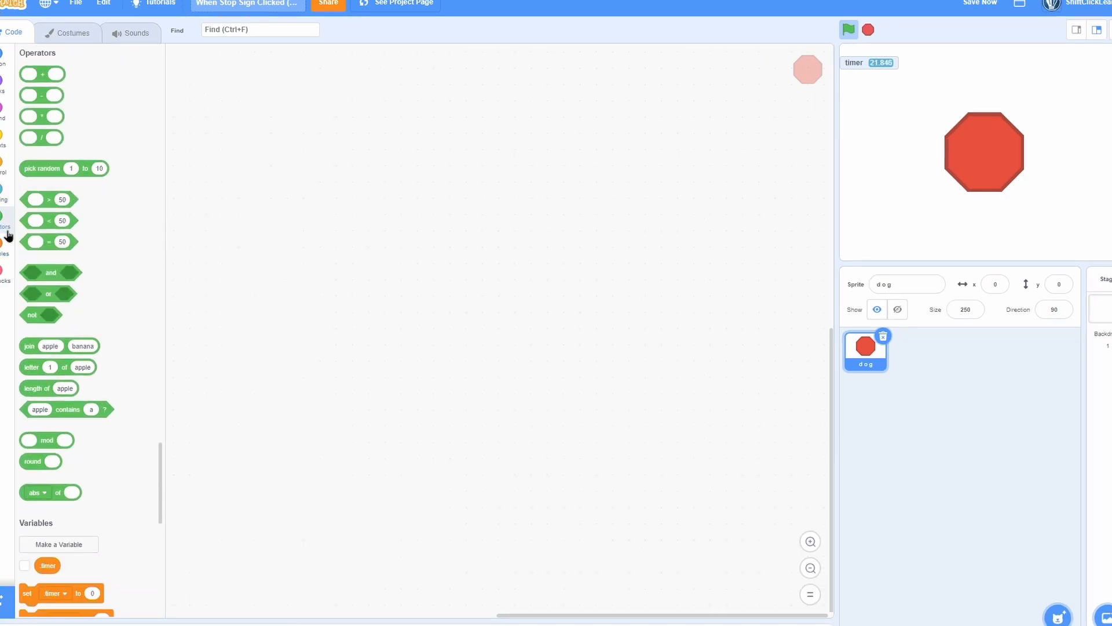
- Create the .timer variable, add the set-to-timer block, and stop the project
left_click(58, 544)
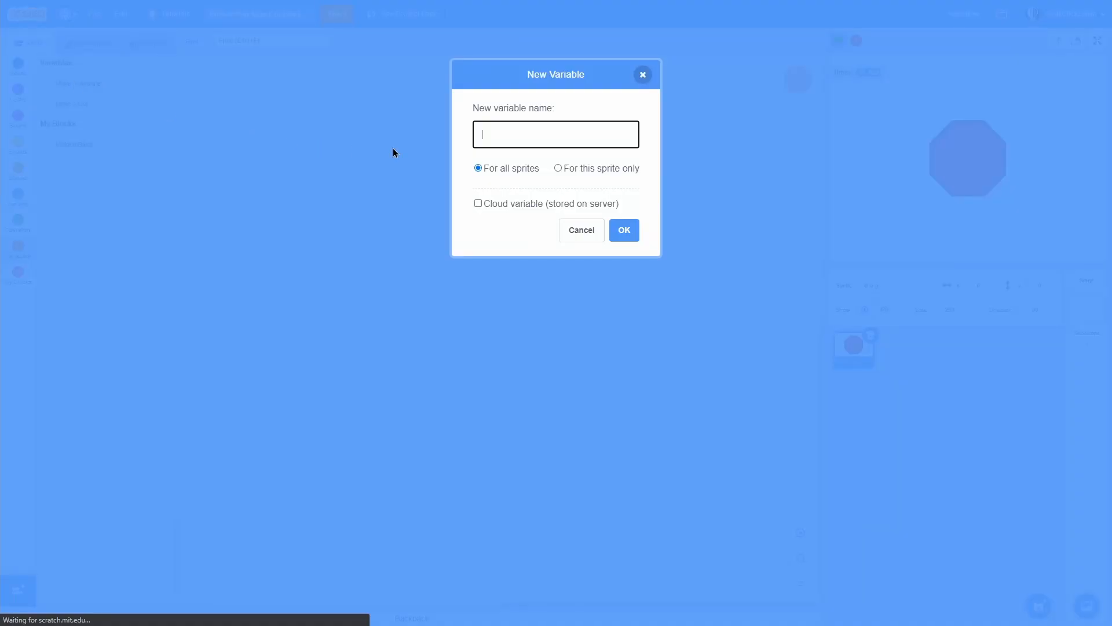
type("t")
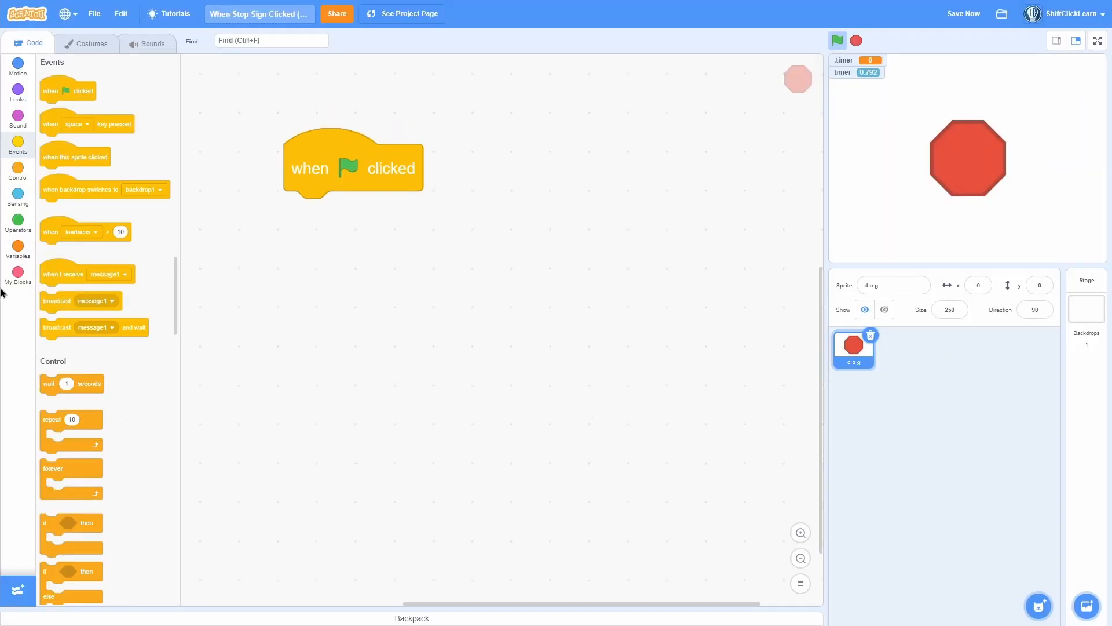
left_click(17, 249)
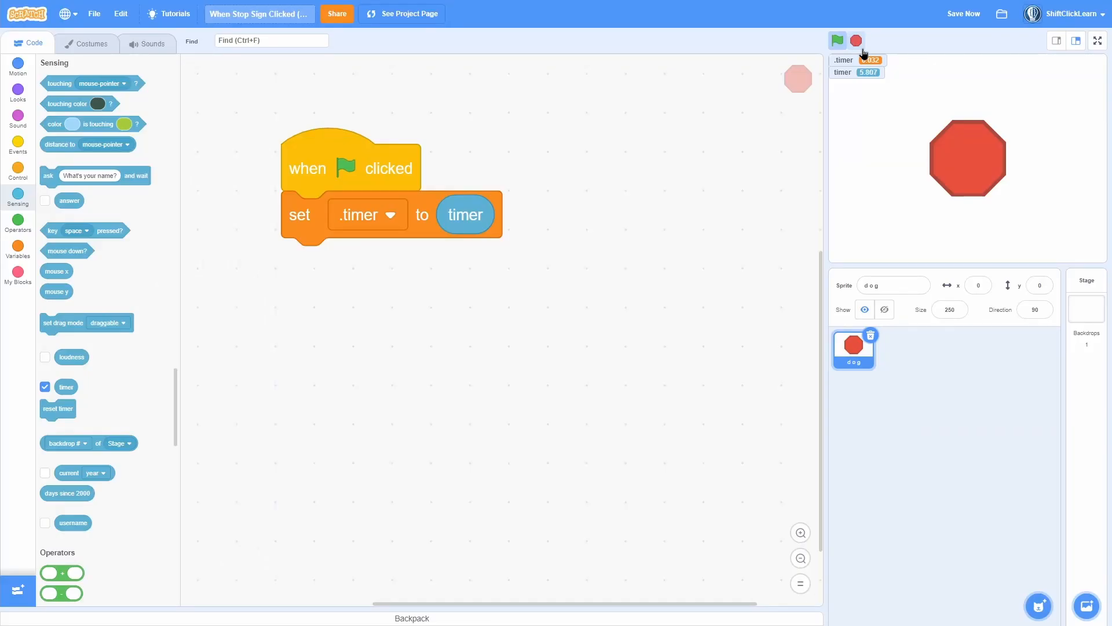
left_click(16, 146)
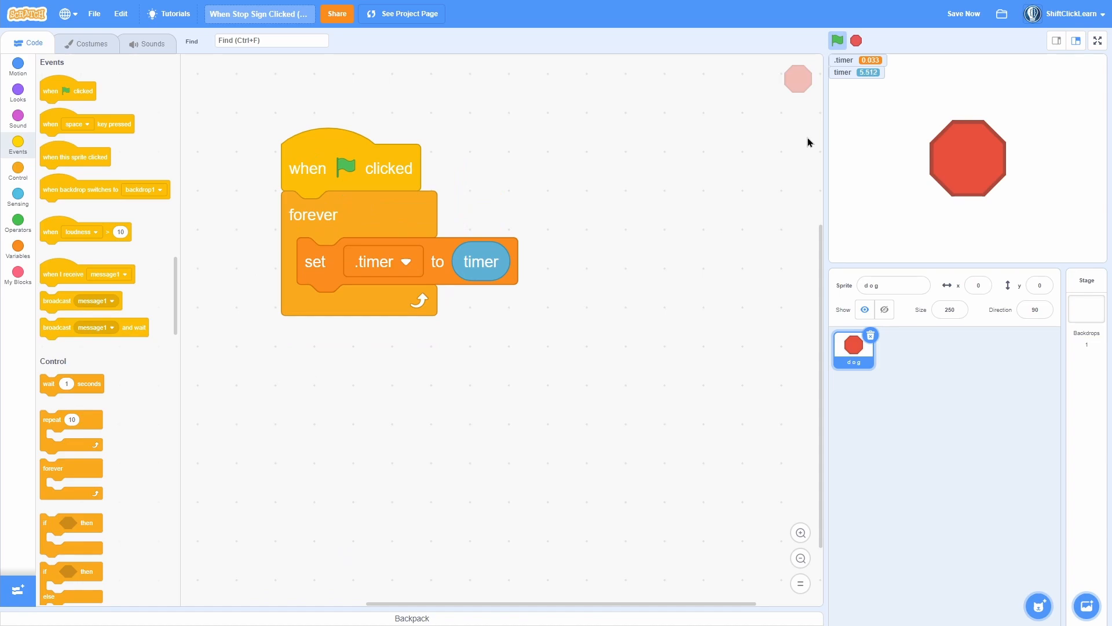
- Run the project to confirm .timer keeps matching the built-in timer
left_click(838, 41)
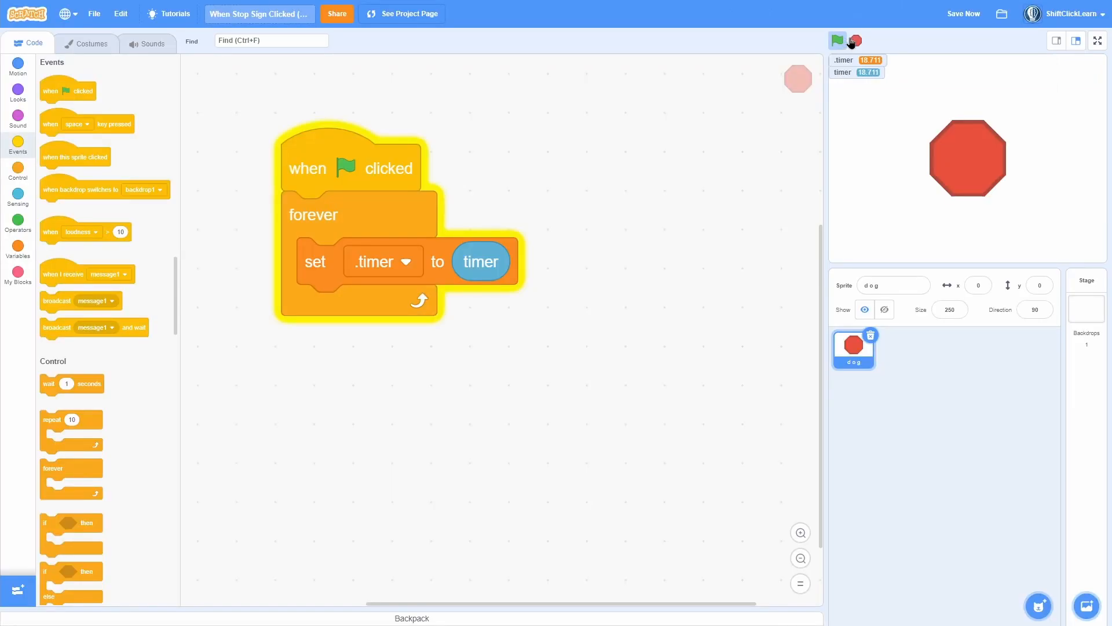
mouse_move(855, 41)
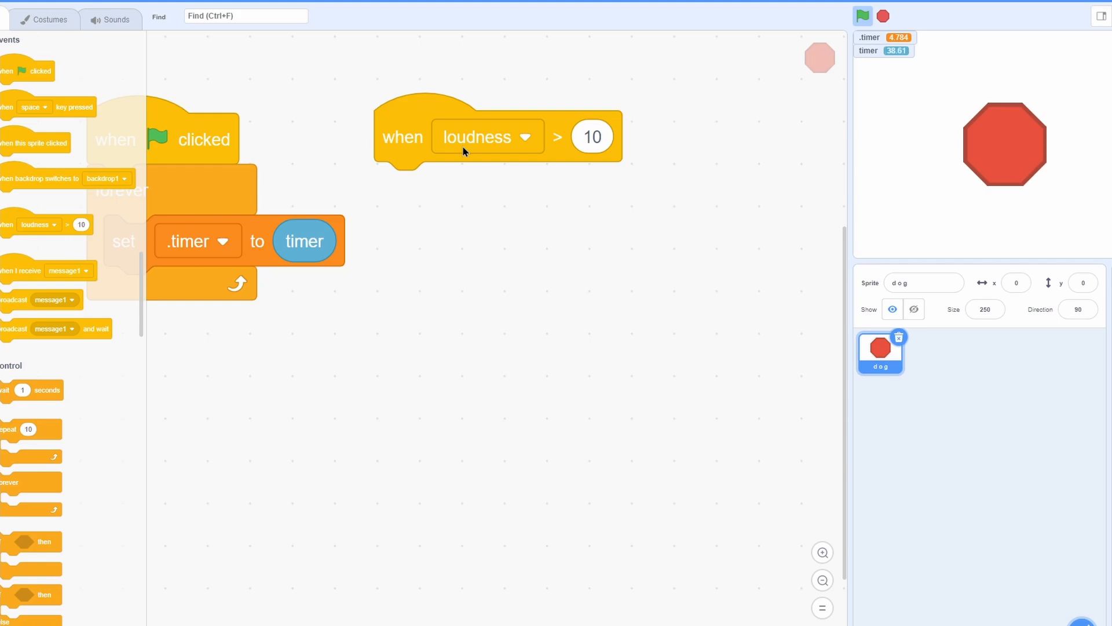
- Set the when-timer hat to compare against .timer plus 0.01 and test the script
left_click(525, 136)
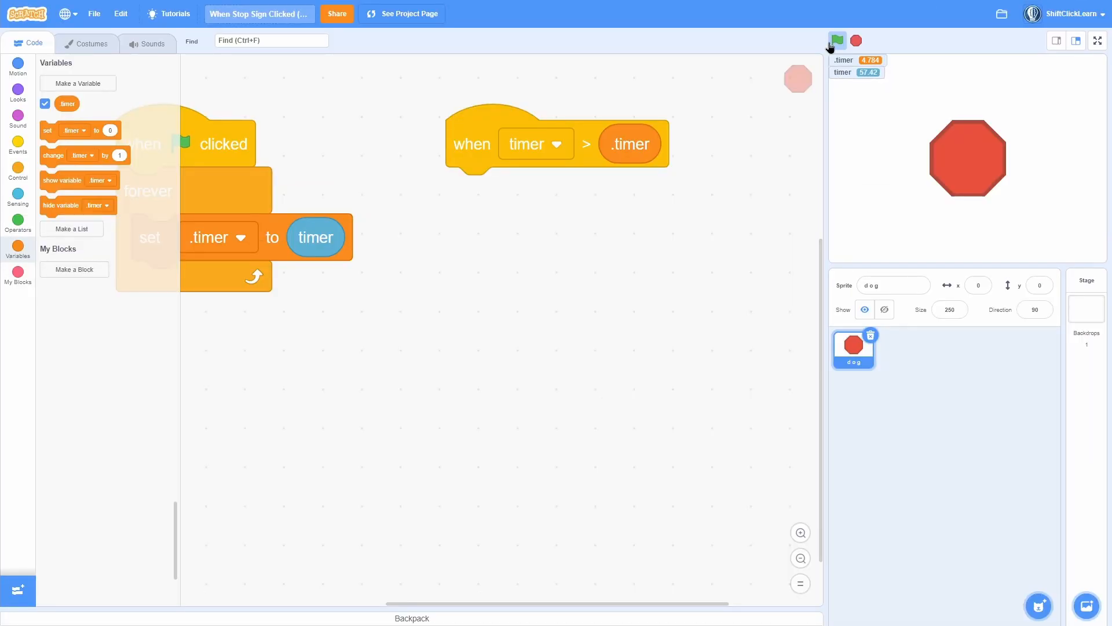
left_click(837, 41)
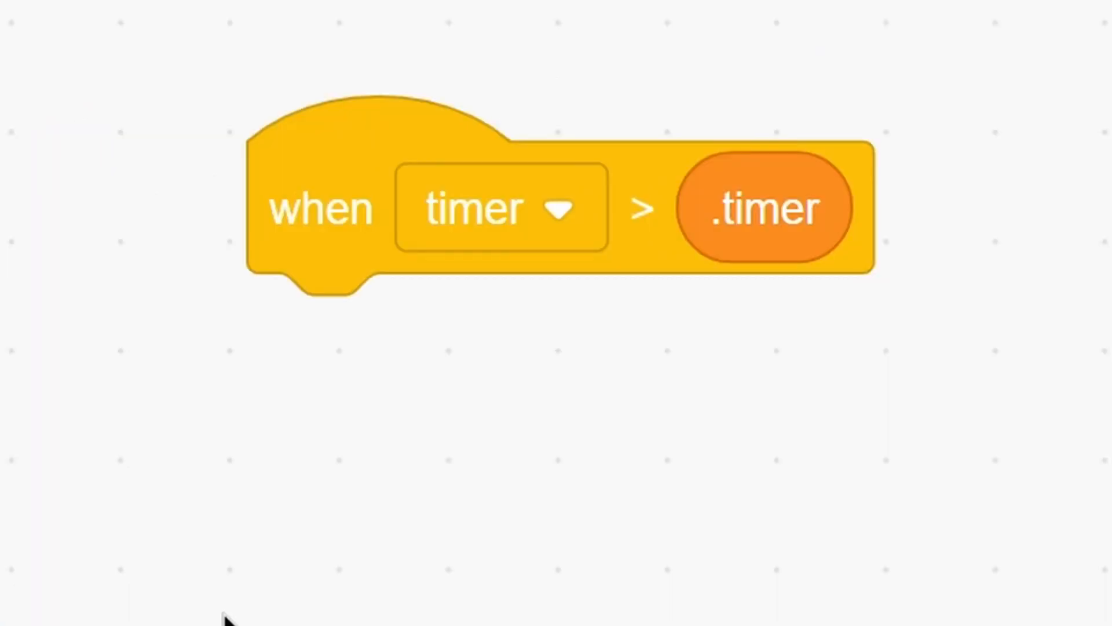
right_click(469, 422)
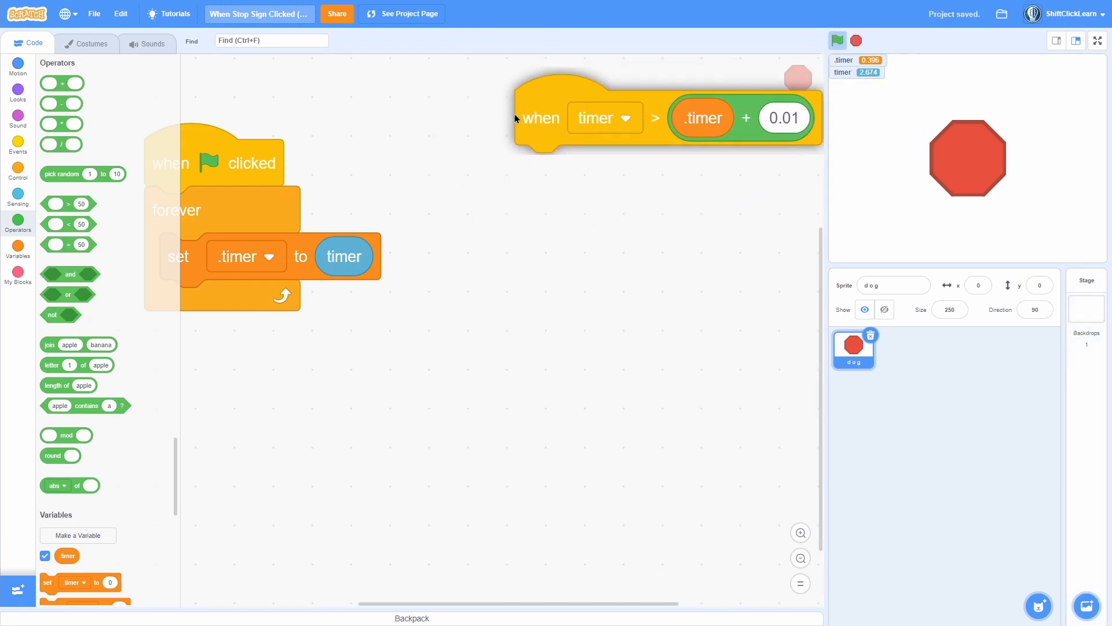
- Attach say blocks to both hat scripts, then run full-screen and exit full-screen
left_click(17, 88)
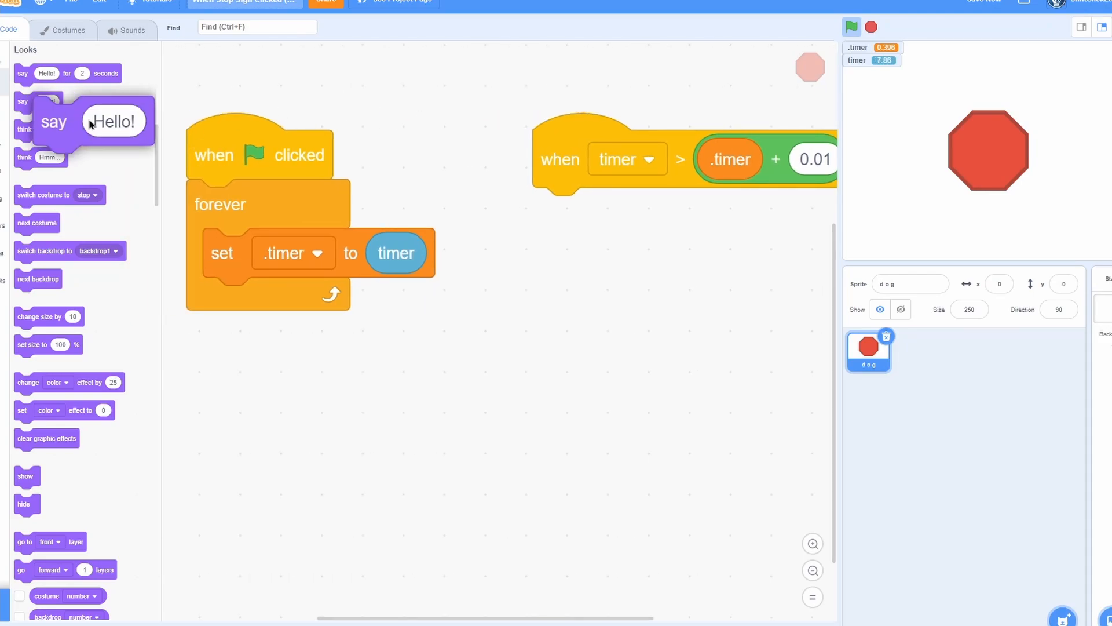
left_click_drag(87, 124, 438, 215)
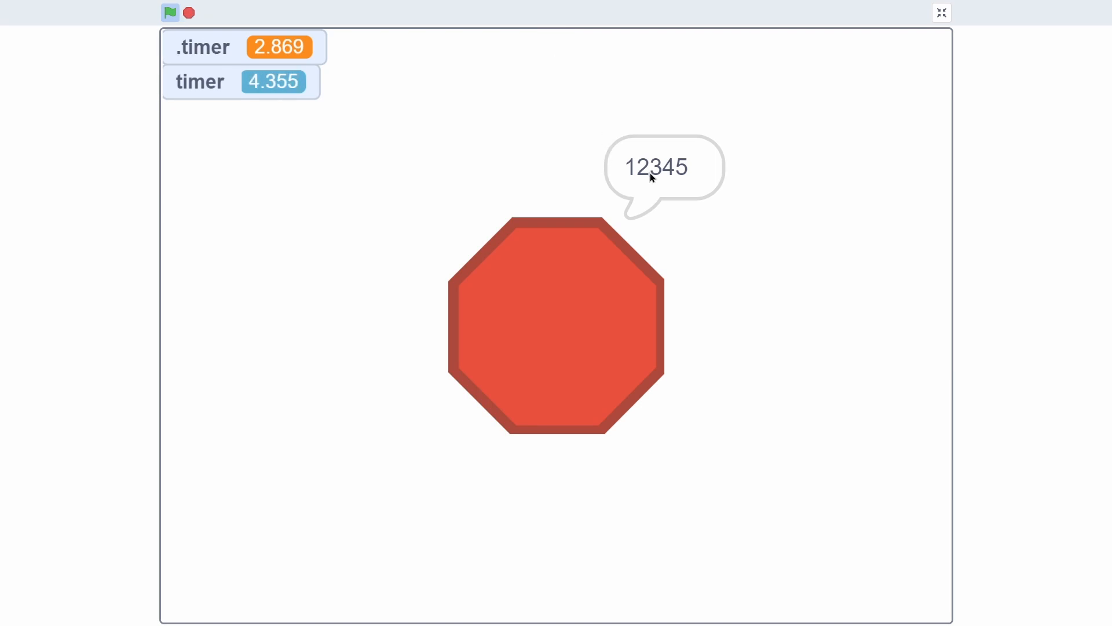
left_click(170, 12)
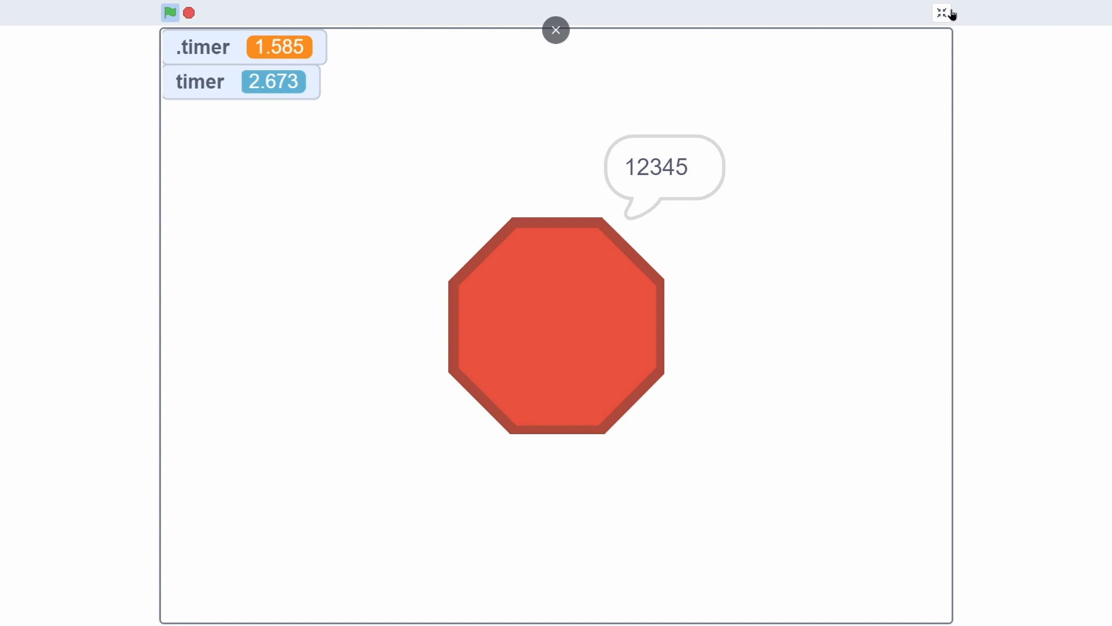
left_click(942, 12)
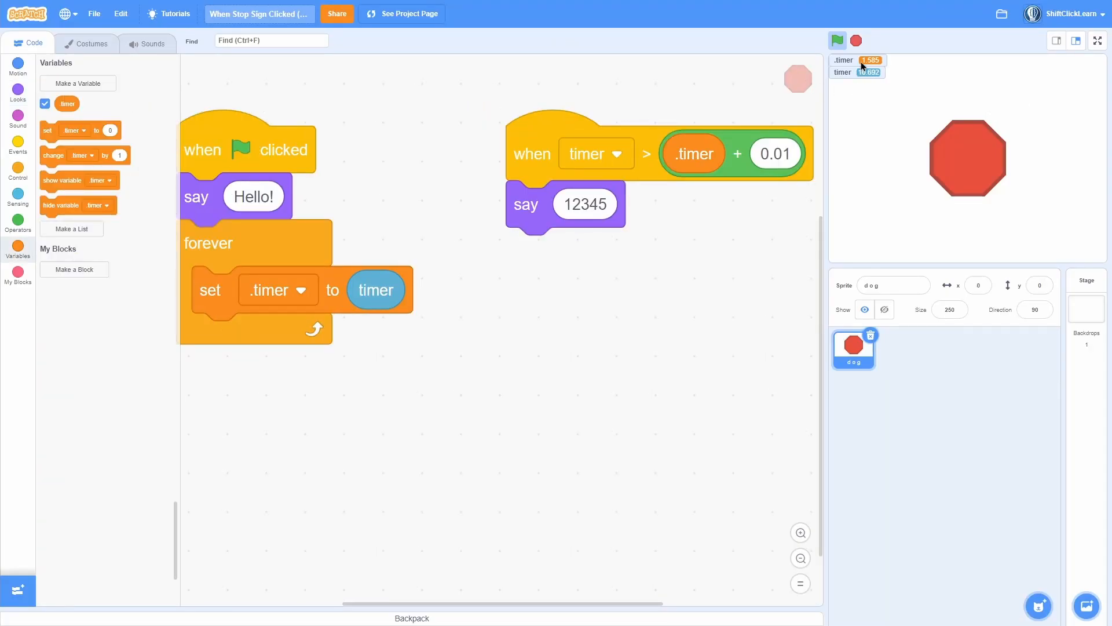
mouse_move(787, 313)
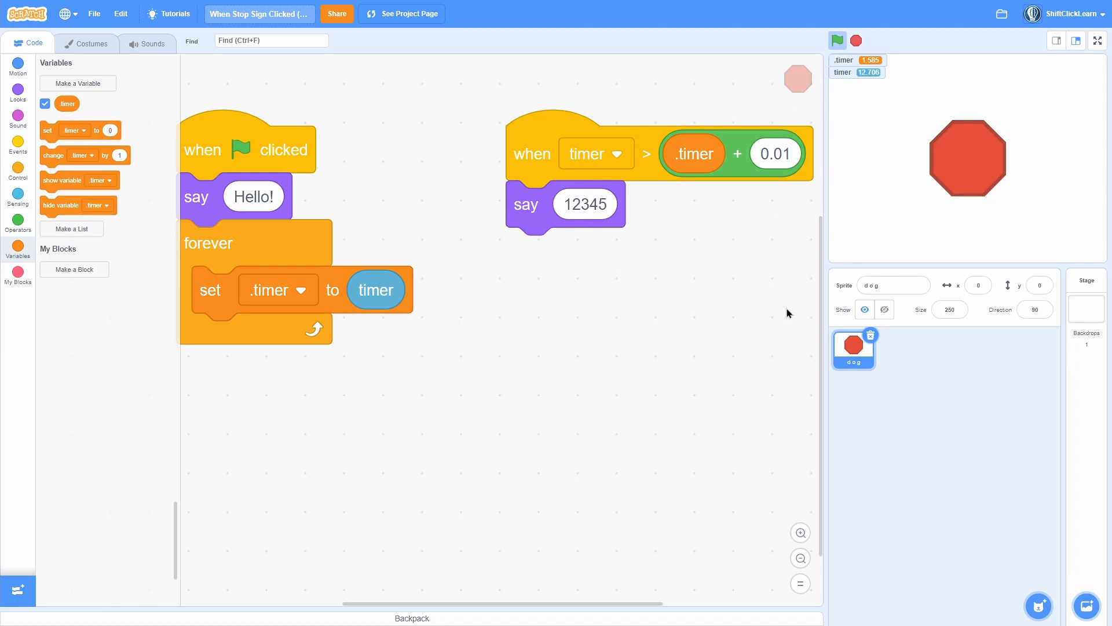
left_click(799, 532)
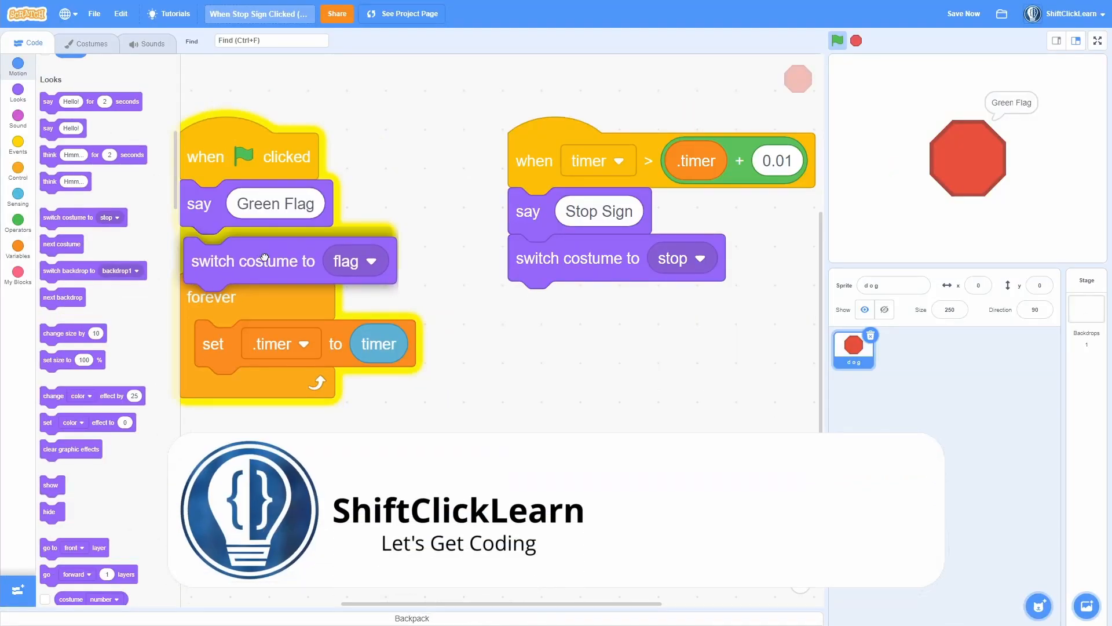
- Run then stop the project to trigger Stop Sign, and remove the costume test block
left_click(837, 40)
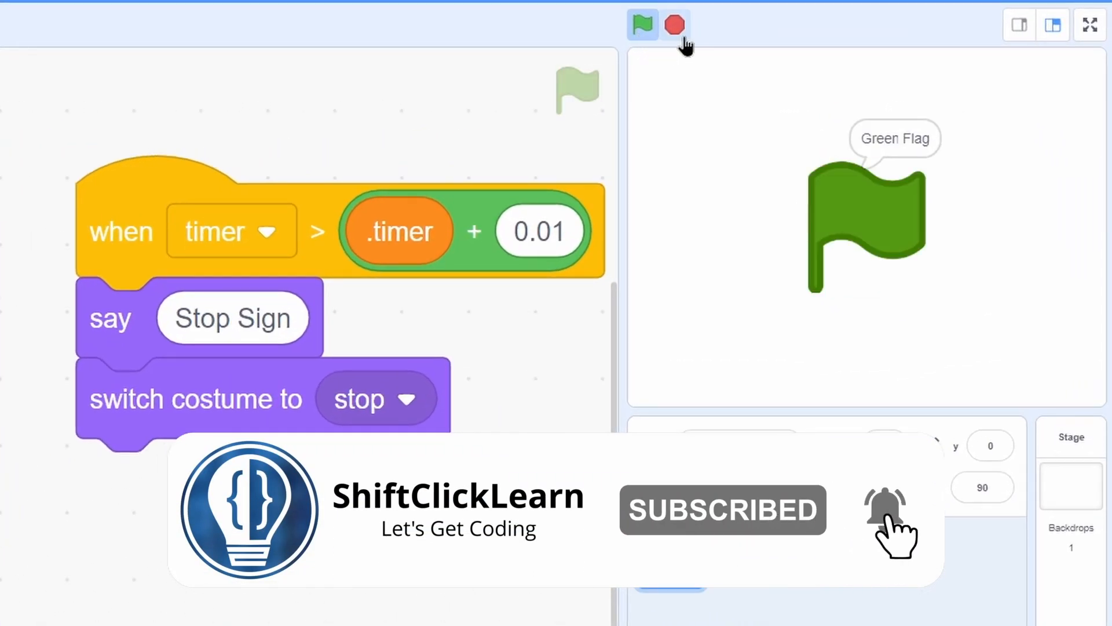
left_click(642, 26)
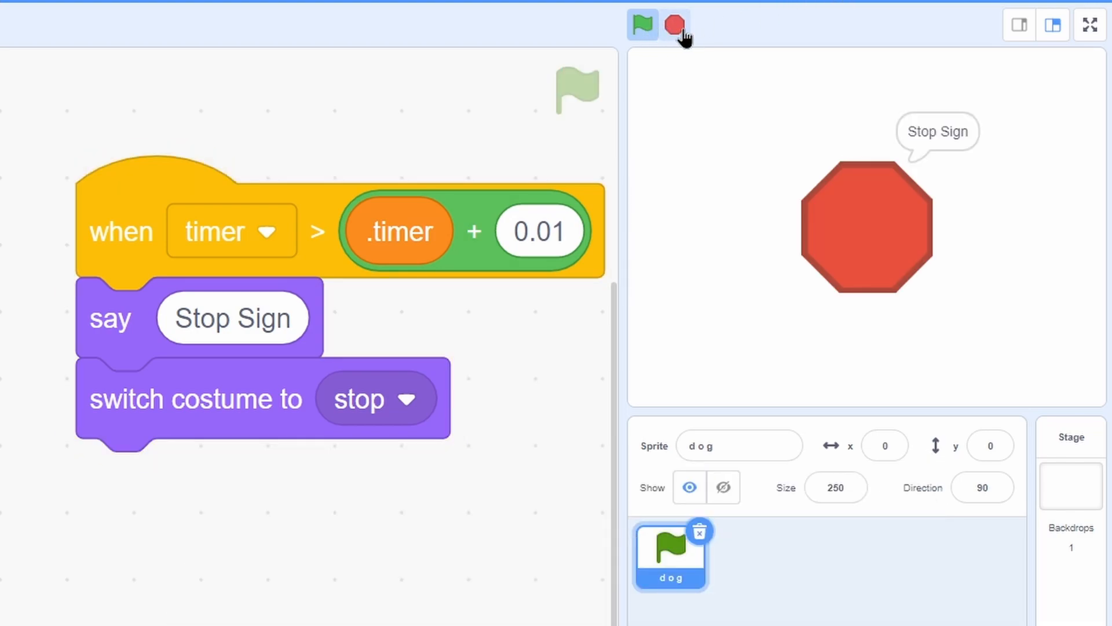
left_click(1090, 24)
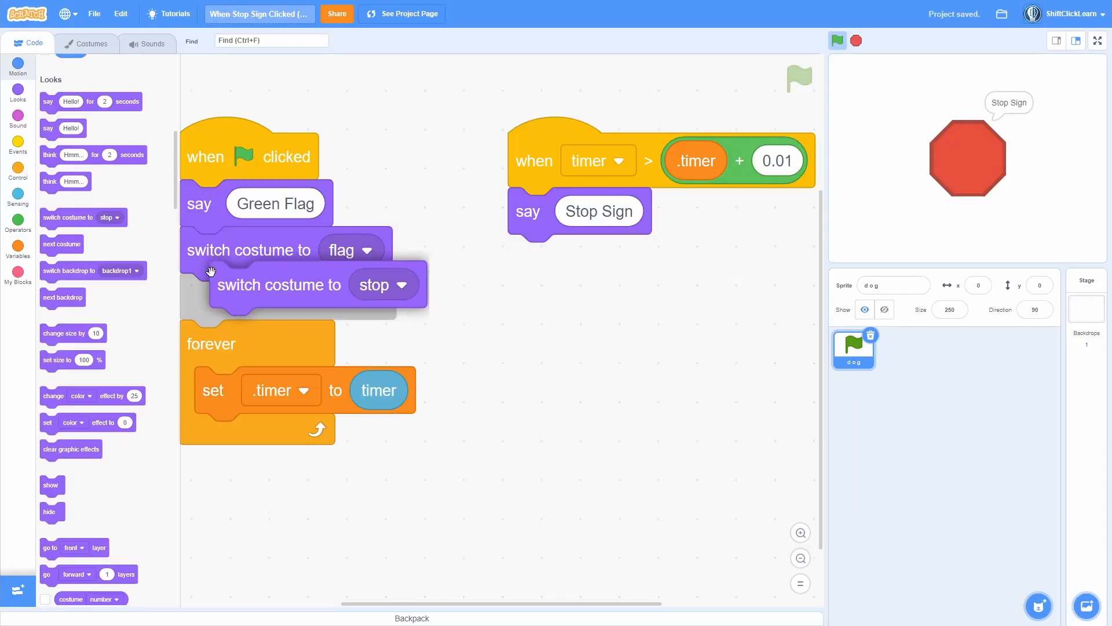
right_click(598, 211)
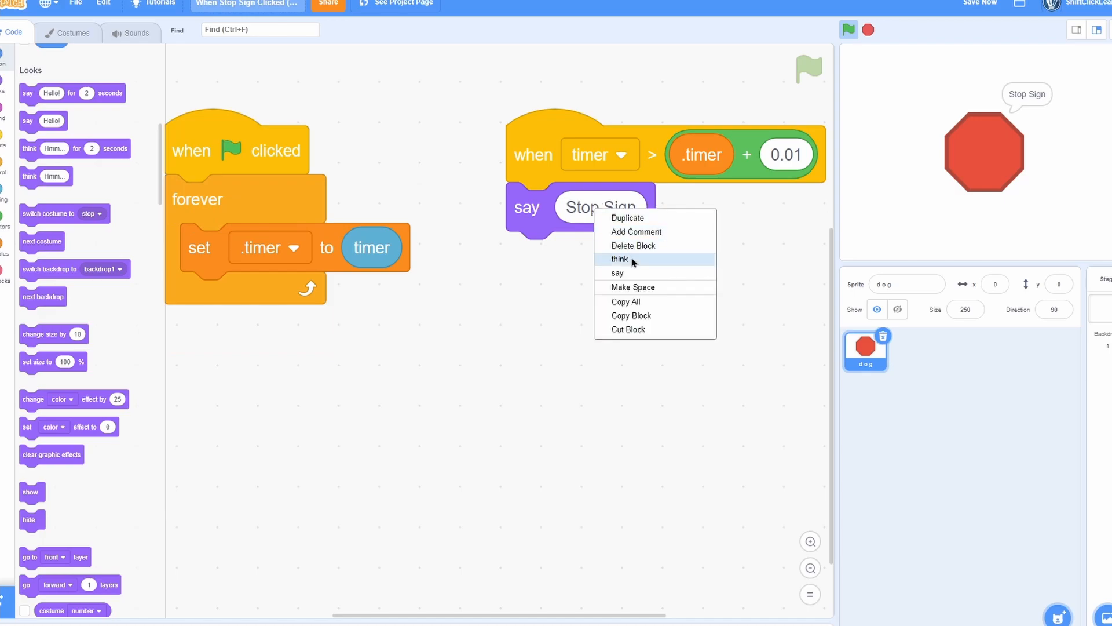
- Delete the Stop Sign speech block from the timer script
left_click(71, 33)
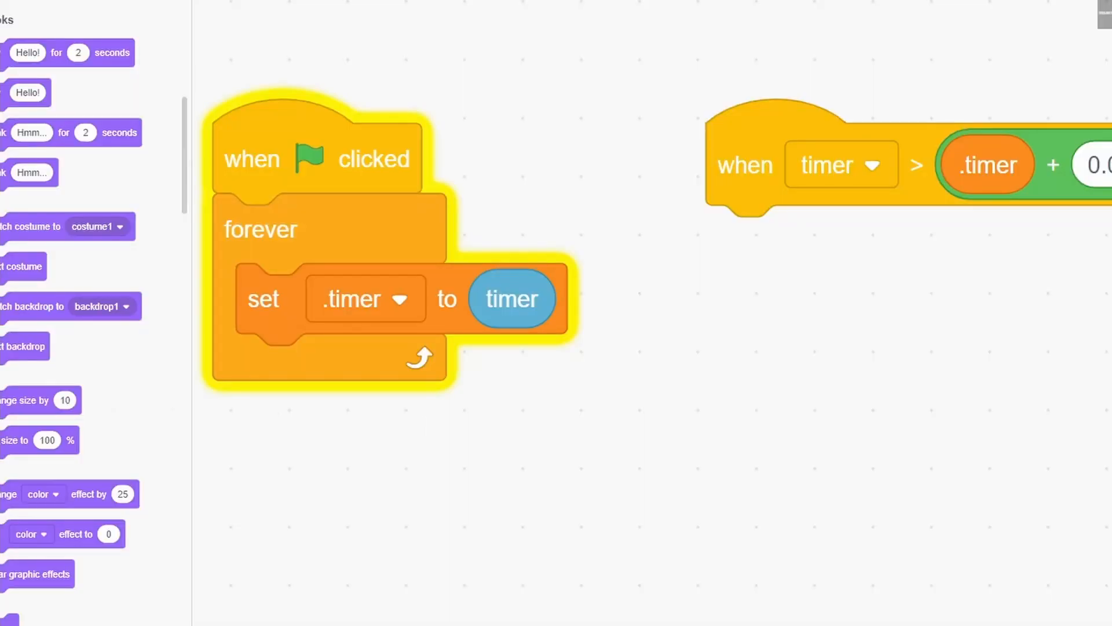
scroll("down", 3)
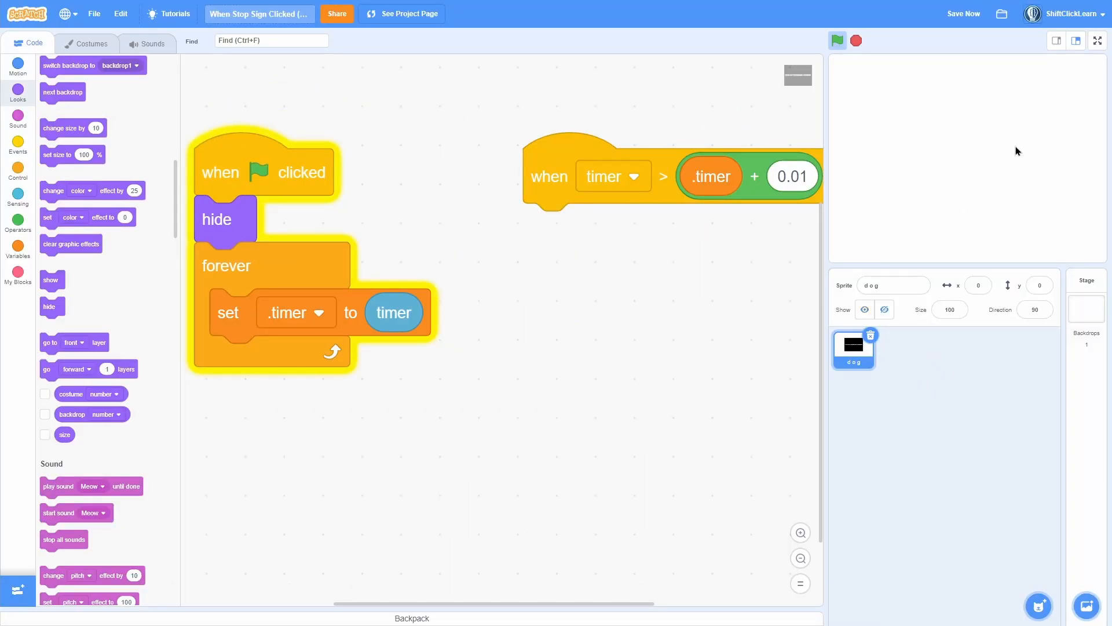
mouse_move(940, 151)
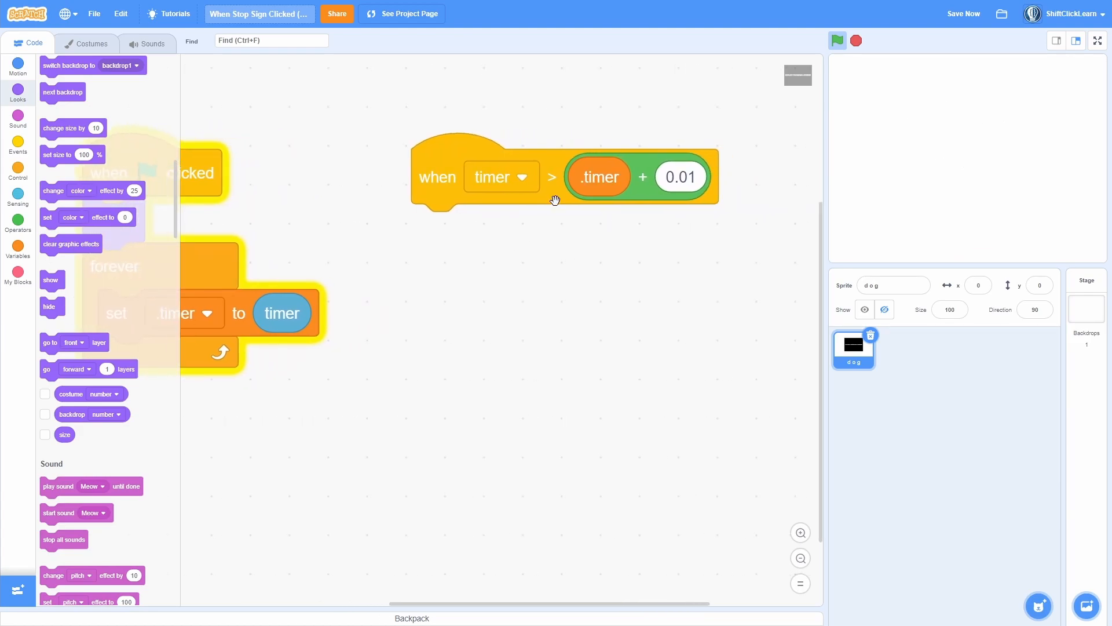
mouse_move(110, 290)
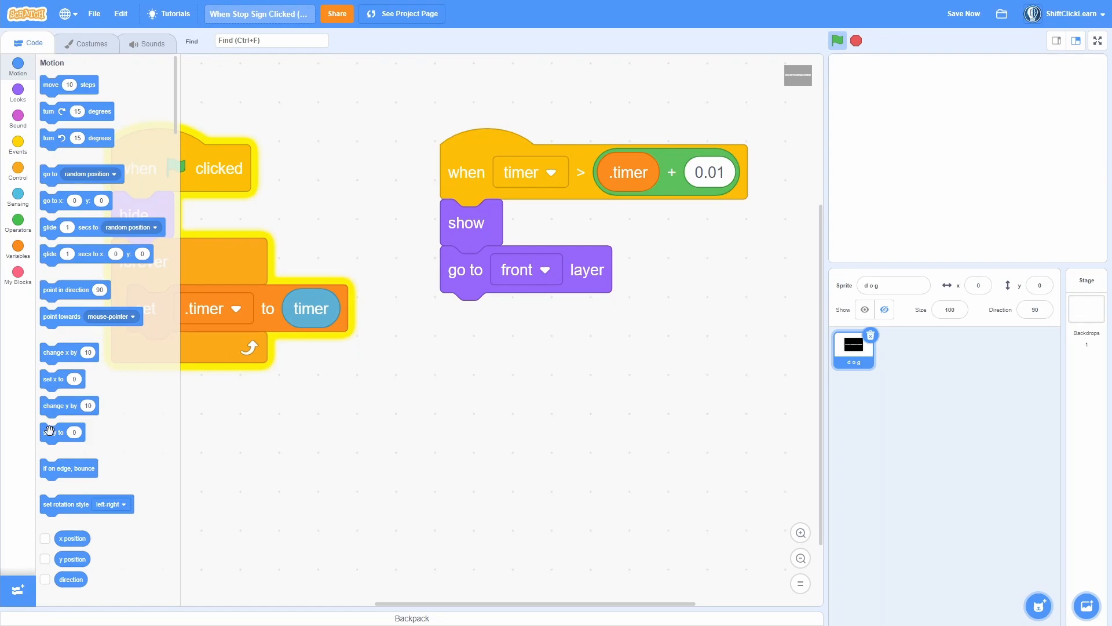
mouse_move(114, 300)
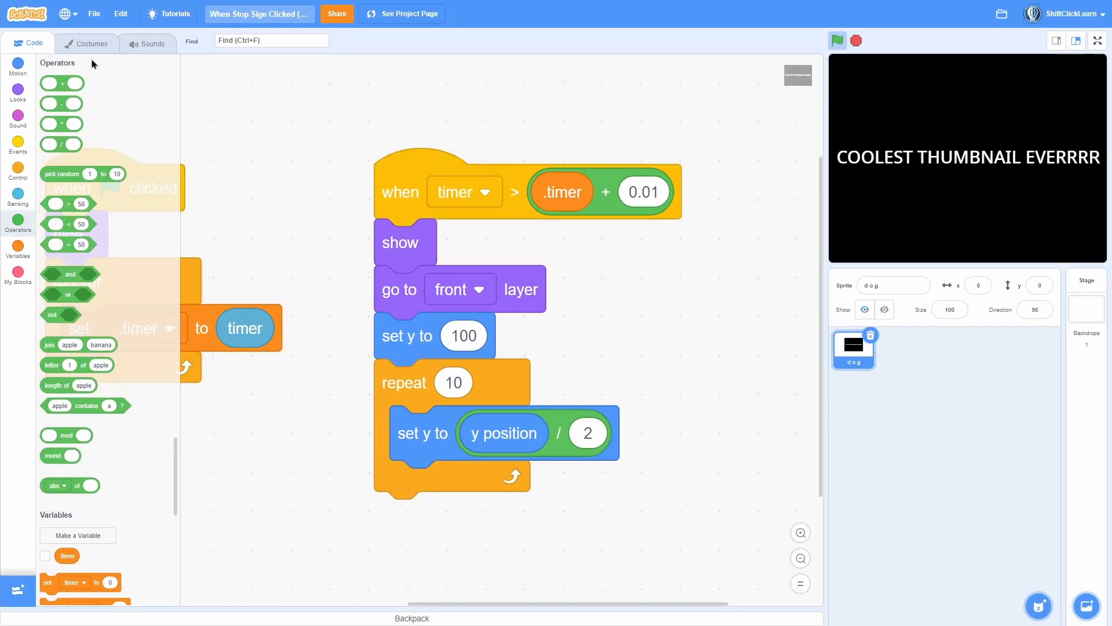
- Choose the Thanks for playing costume for the sprite's thumbnail
left_click(838, 40)
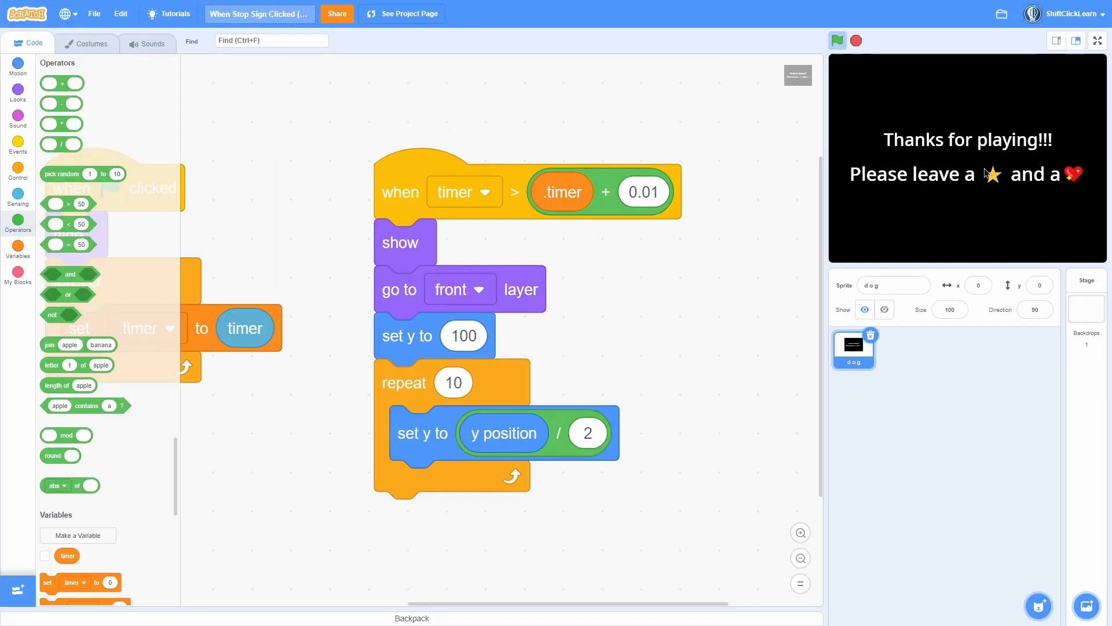
mouse_move(942, 67)
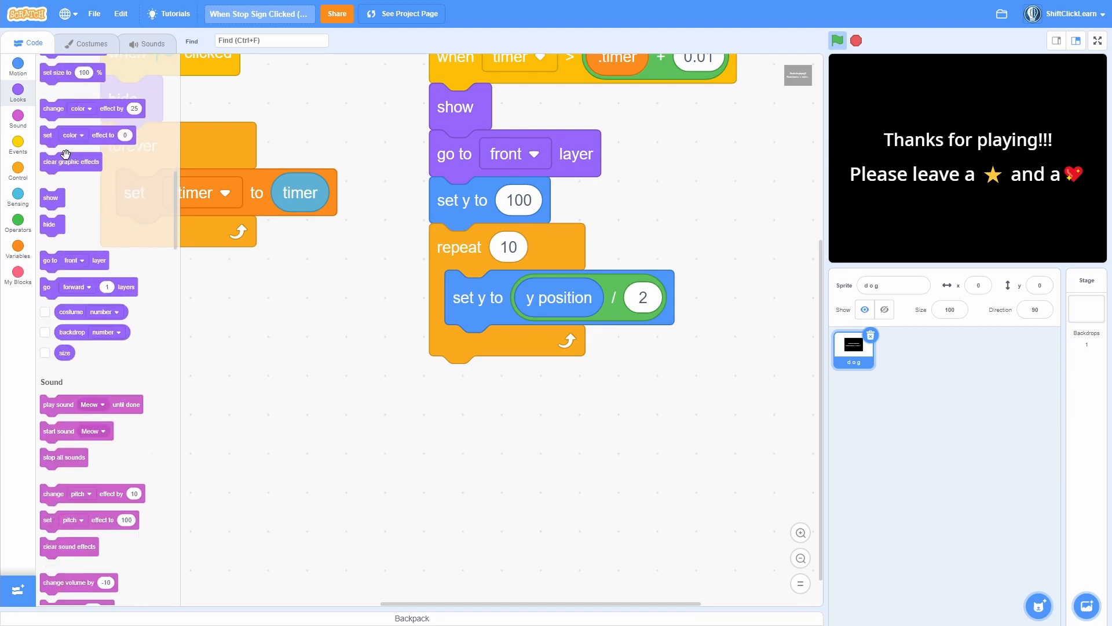
scroll("up", 3)
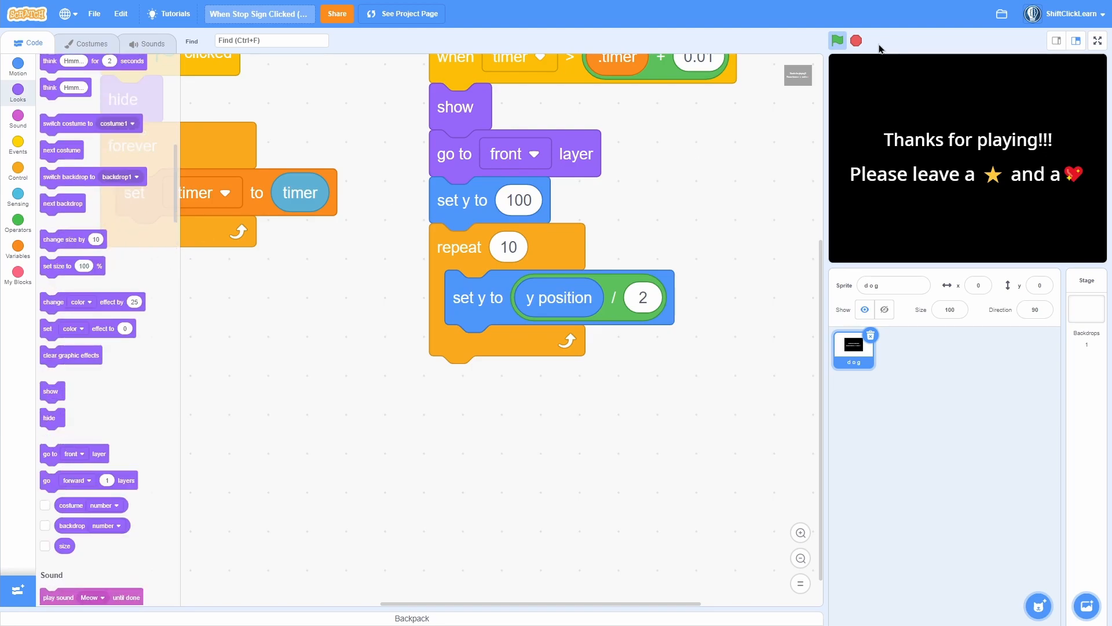